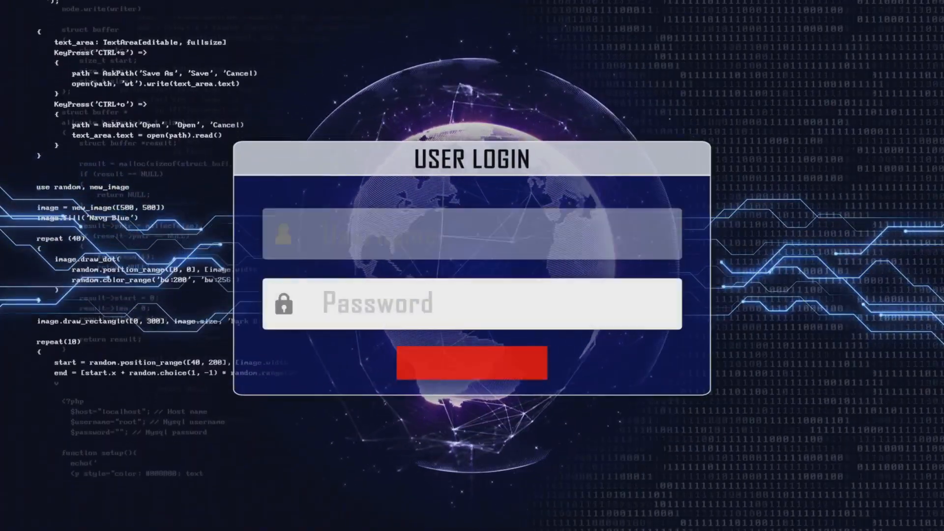
text(ADMINISTRATOR)
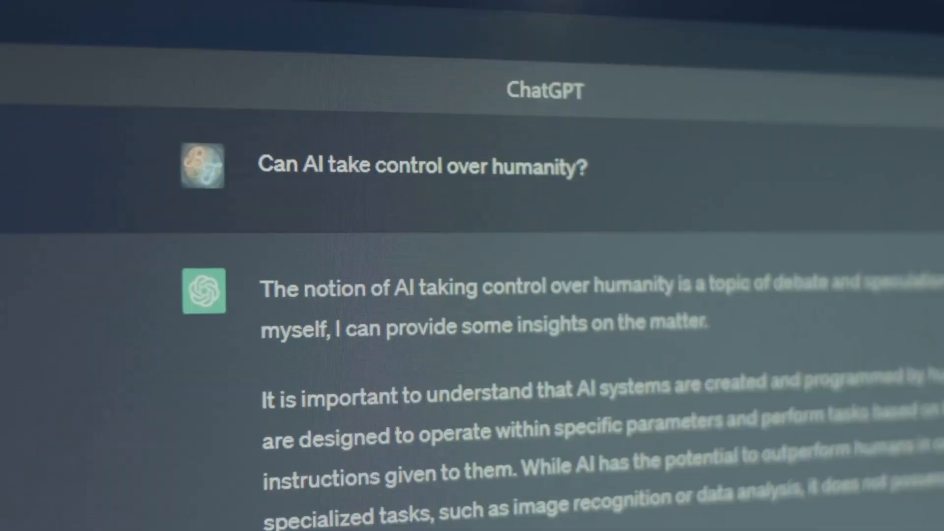
scroll(down, 3)
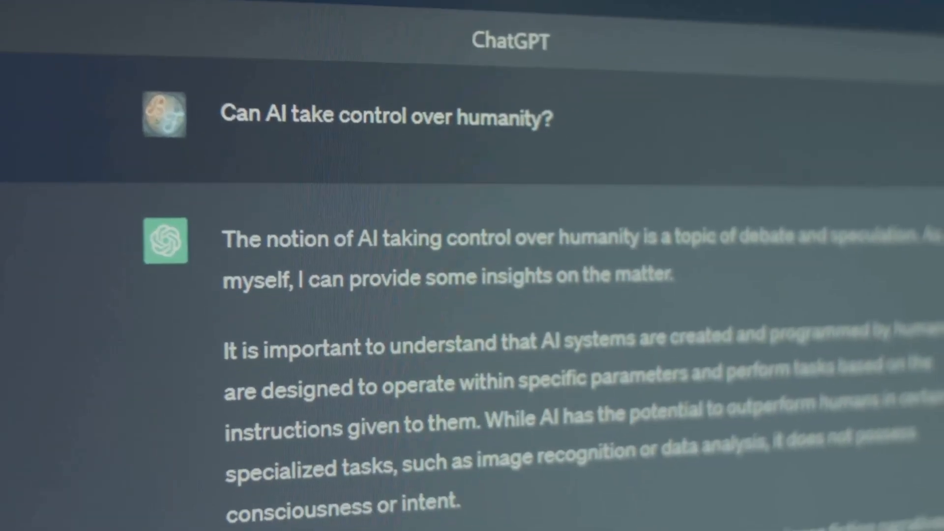